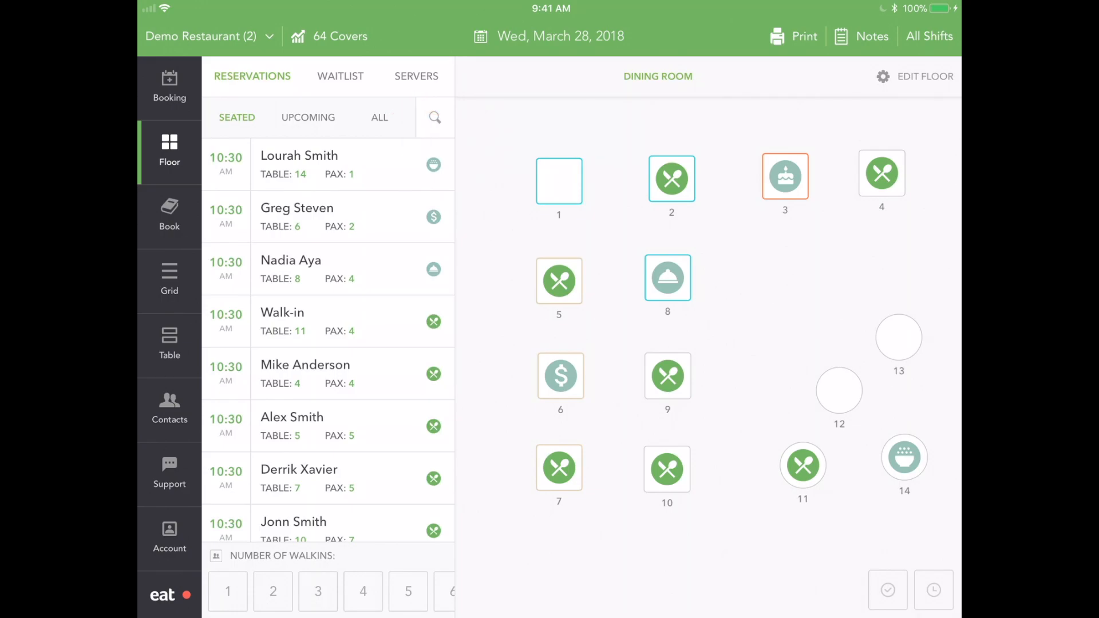
# Show the active servers list with David, Jill and Rick and their covers
pyautogui.click(417, 76)
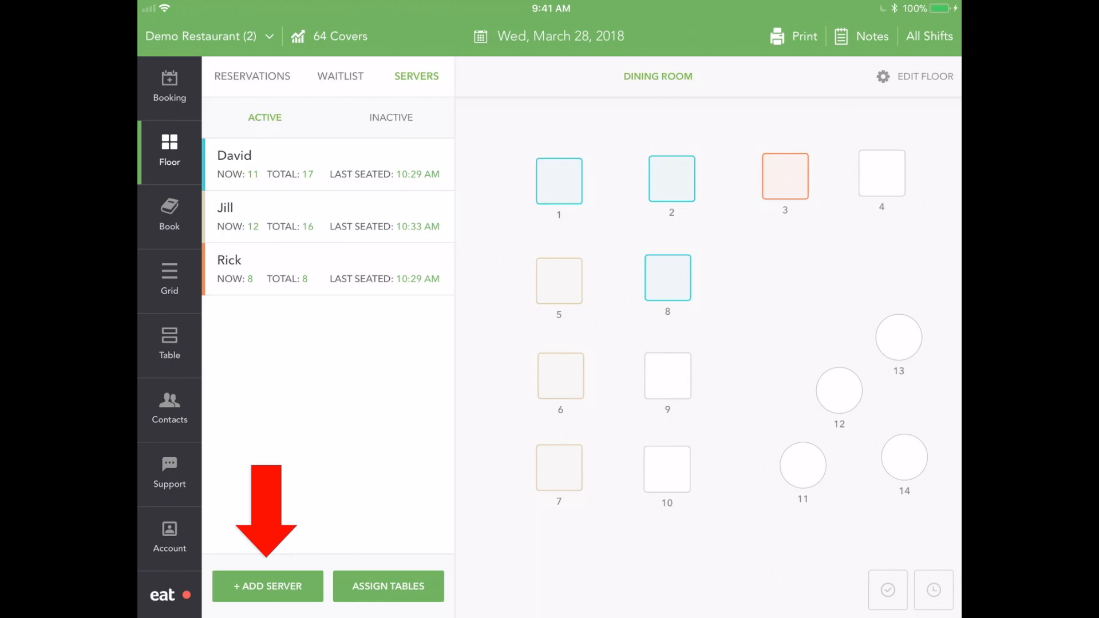
# Begin a new server named Alex in dark blue and bring up the table assignment list
pyautogui.click(268, 586)
pyautogui.write('Alex')
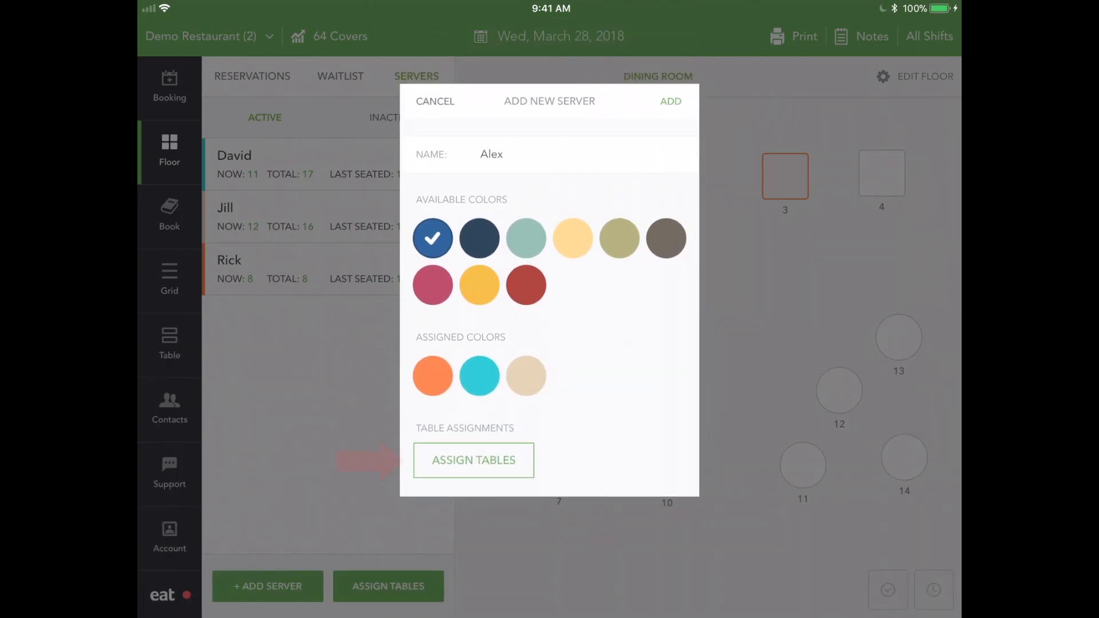
pyautogui.click(473, 460)
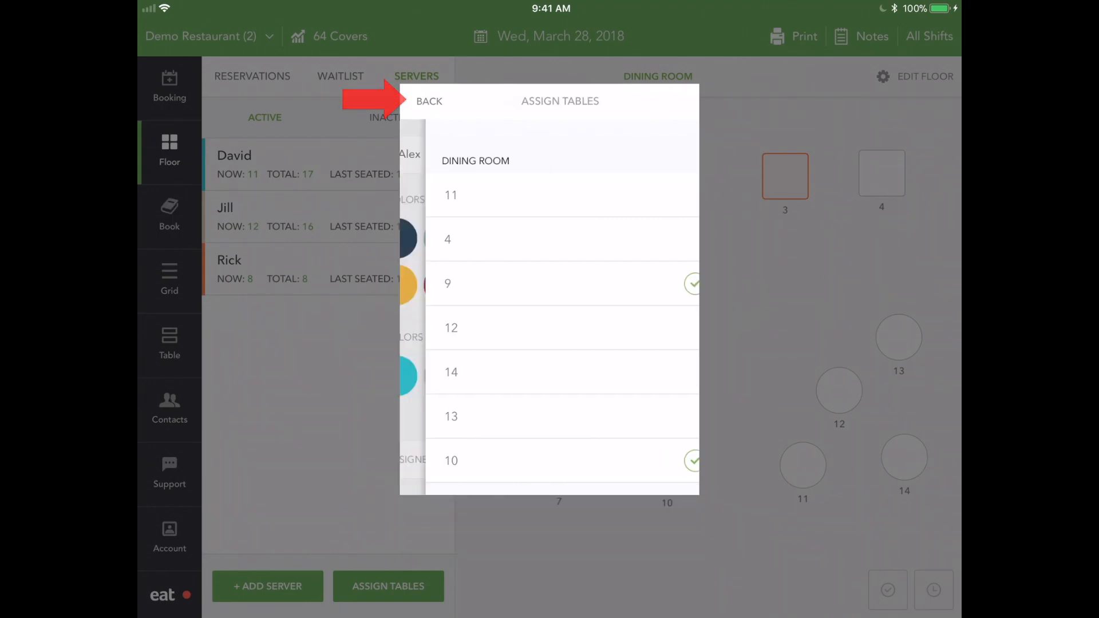
# Return to Alex's details with tables 4, 9 and 10 selected and save the new server
pyautogui.click(428, 100)
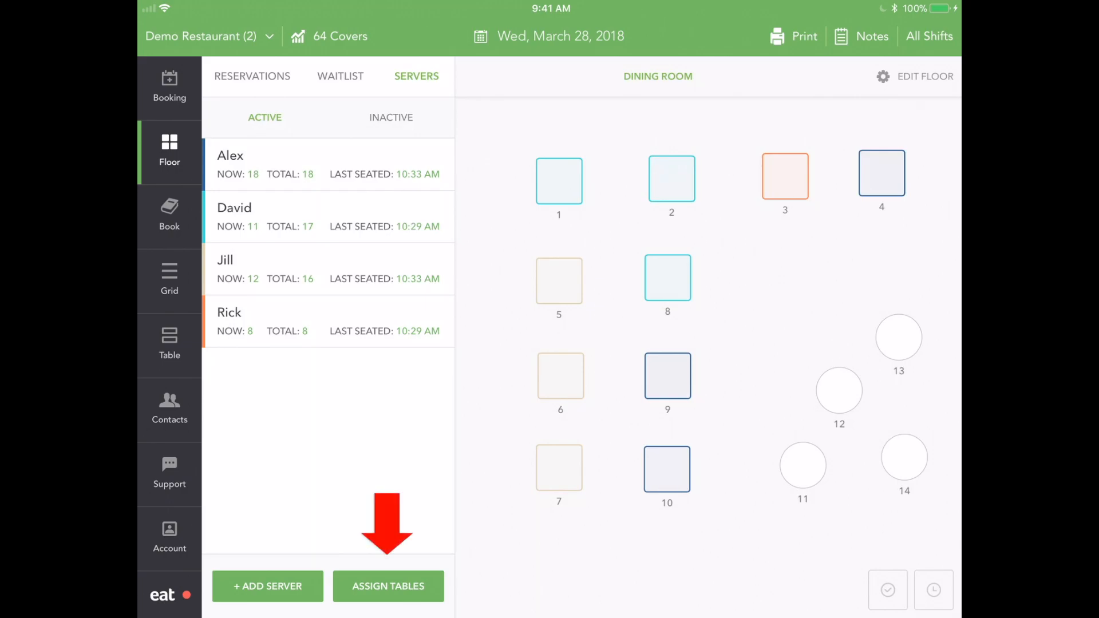
# Assign round tables 11, 12, 13 and 14 on the floor plan to Alex and finish assigning
pyautogui.click(387, 586)
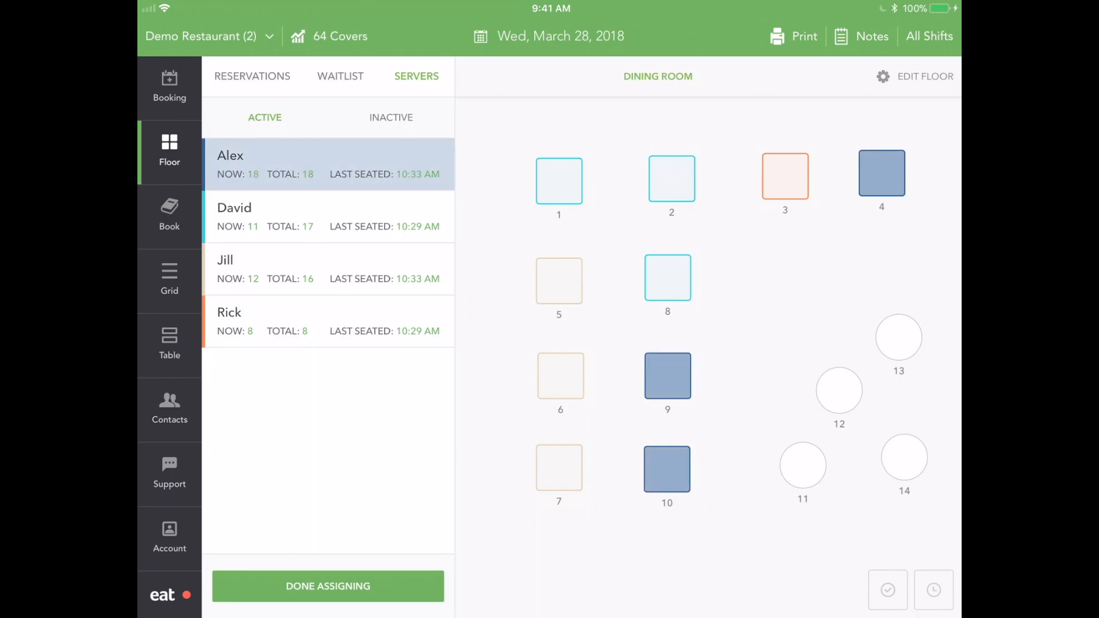
pyautogui.click(803, 464)
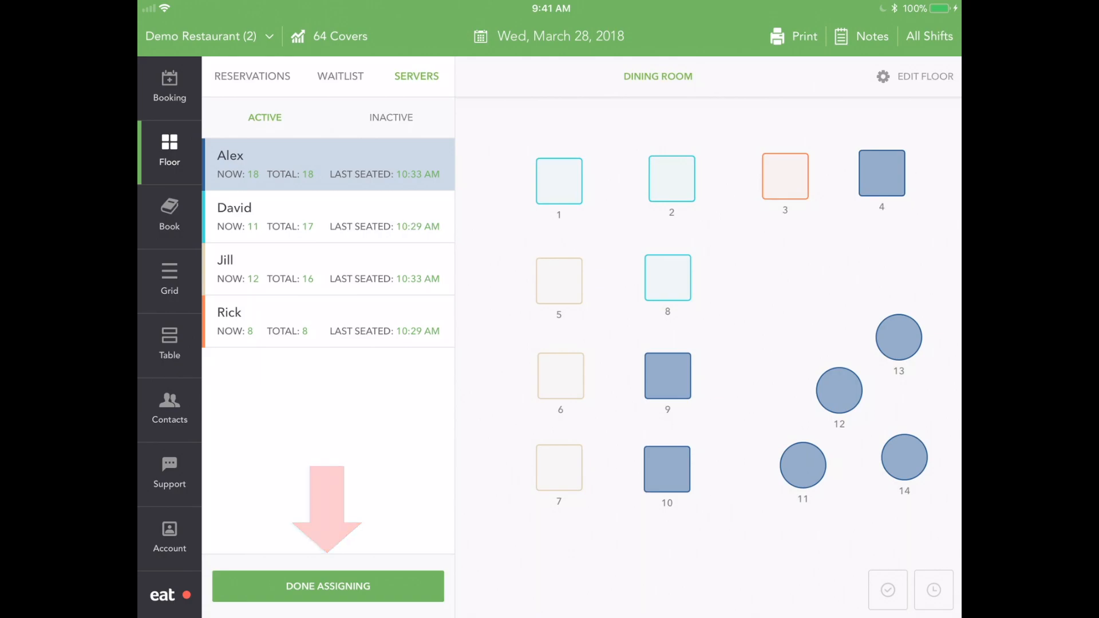
pyautogui.click(327, 586)
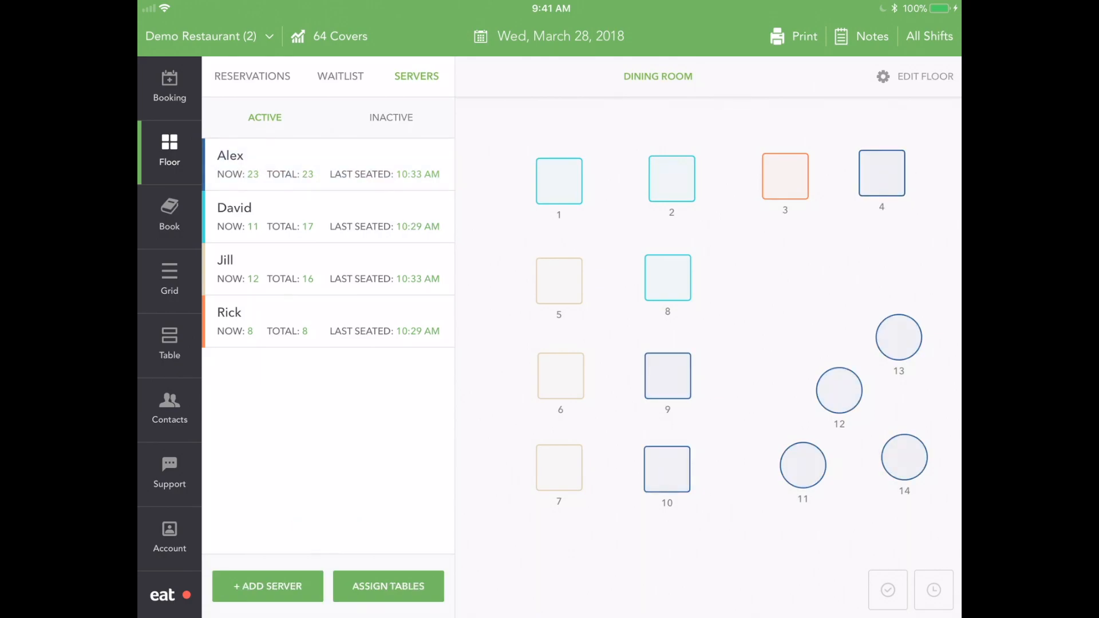